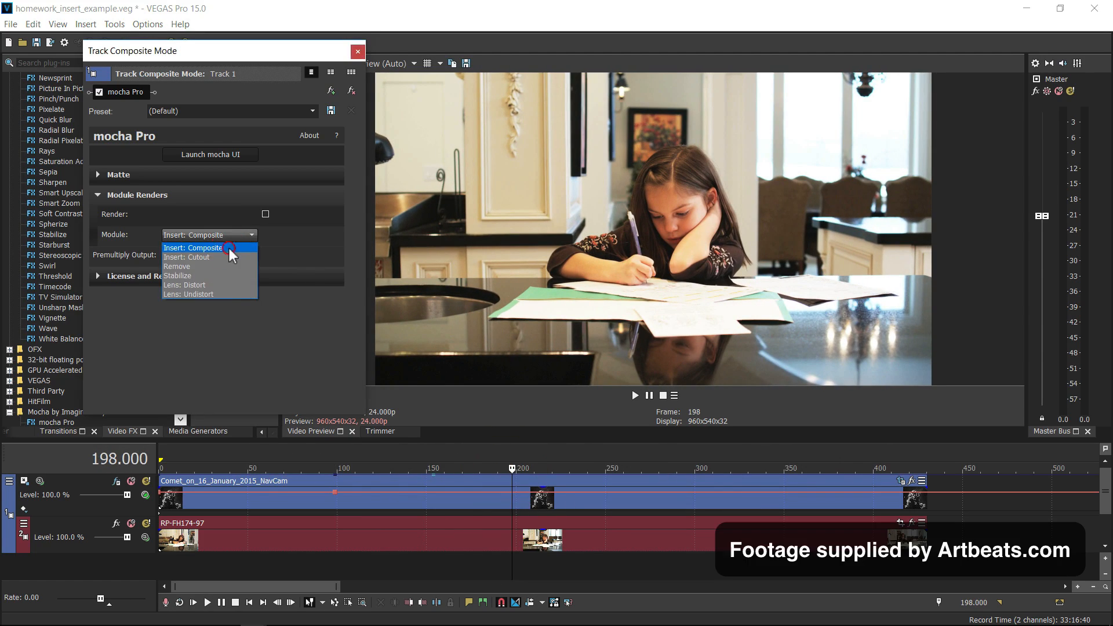
Step: Choose Insert: Composite as the mocha Pro render module
click(204, 247)
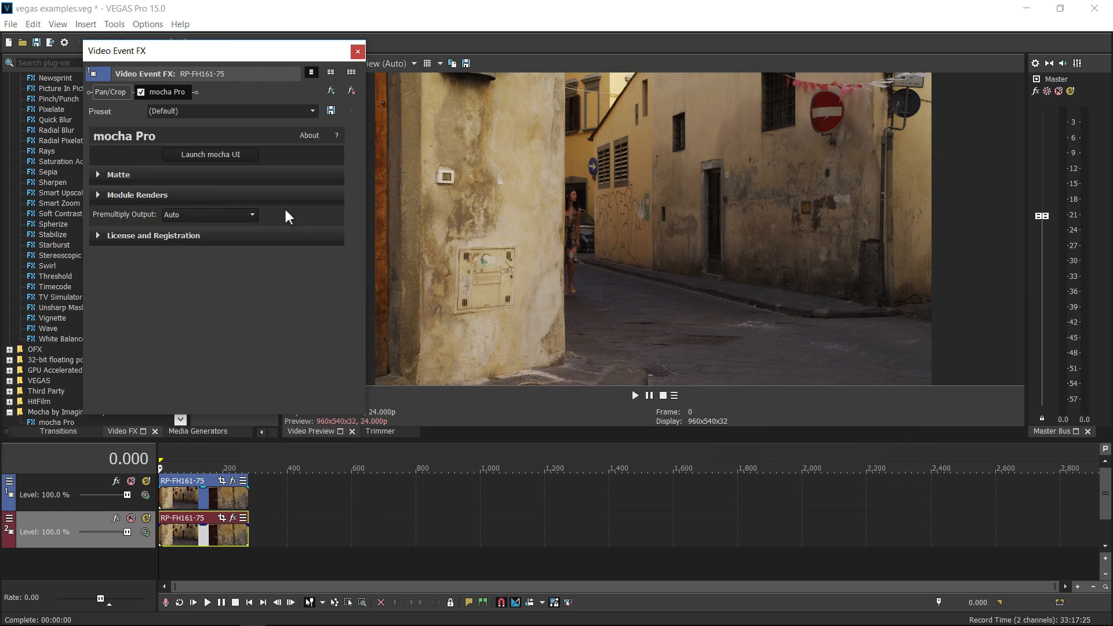
Step: Expand the Matte and Module Renders sections of the mocha Pro effect
click(119, 175)
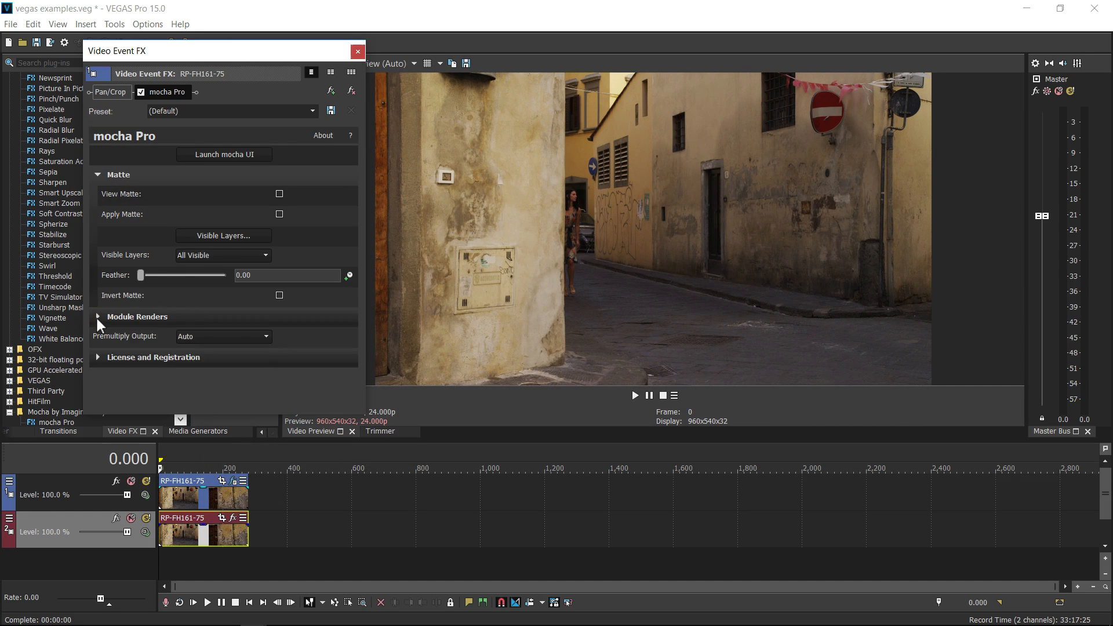
click(223, 154)
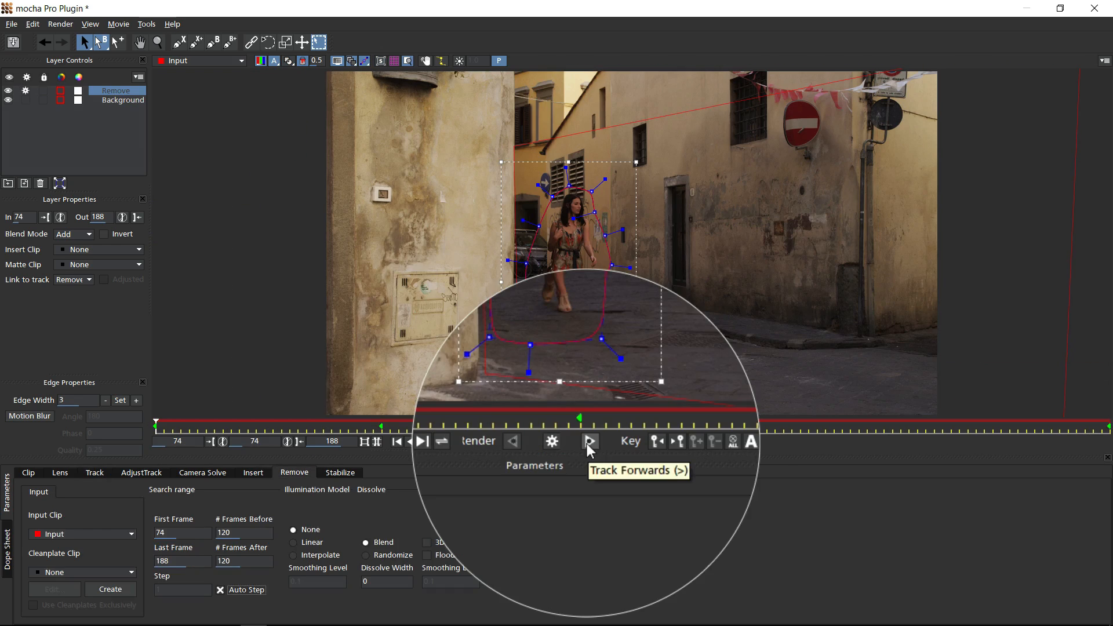
Step: Track the Remove layer forward through the street clip
click(589, 440)
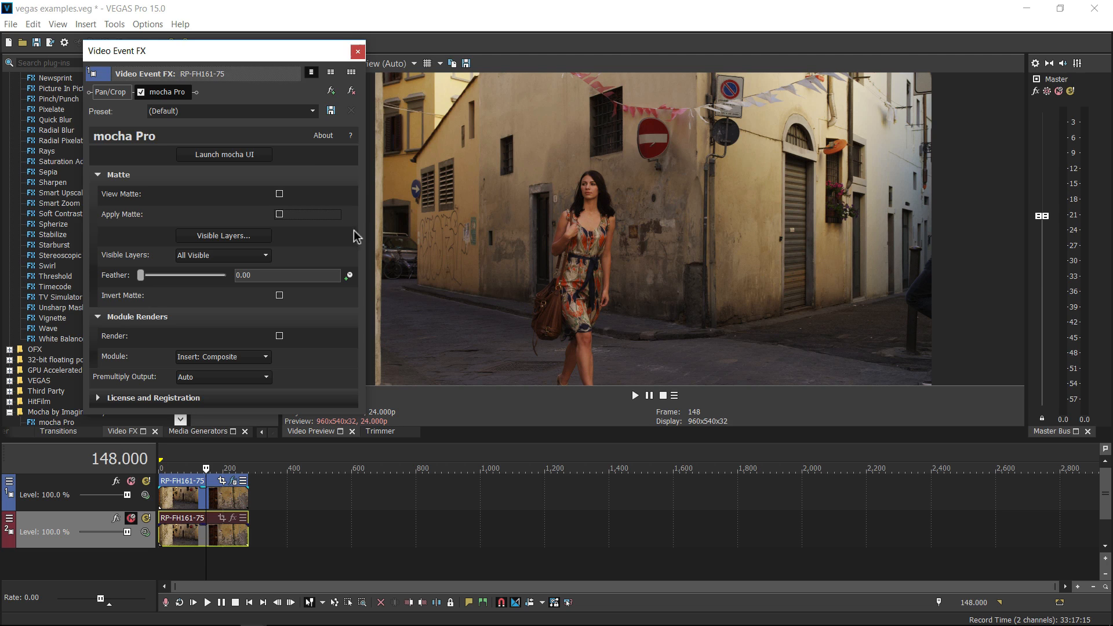
mouse_move(304, 163)
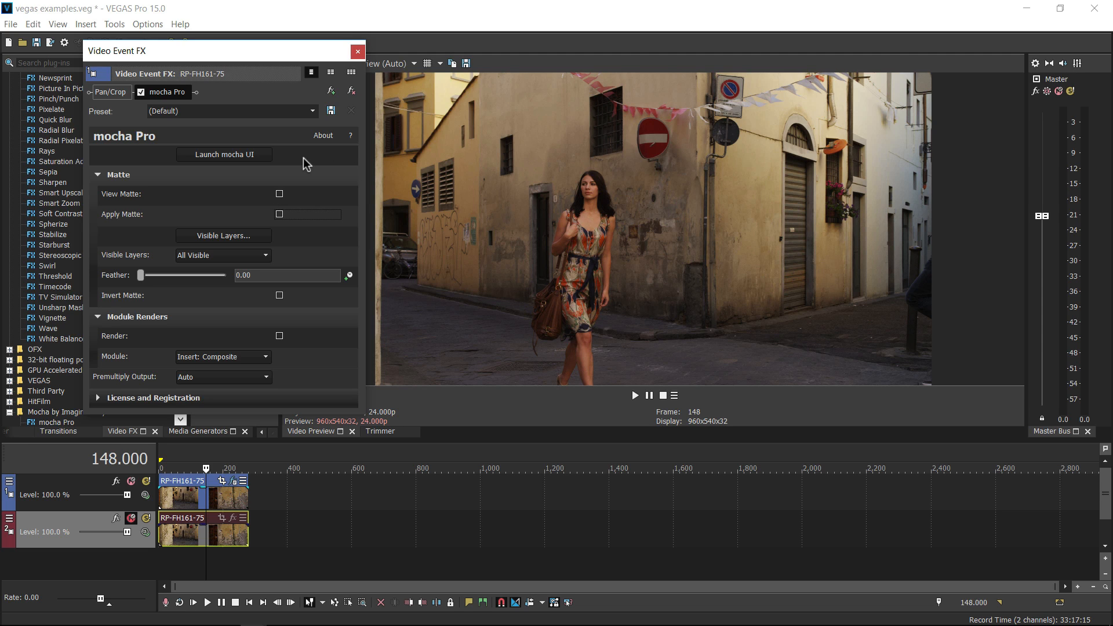
Step: Toggle Apply Matte on and off to preview the isolated woman, then pick a render module
click(279, 193)
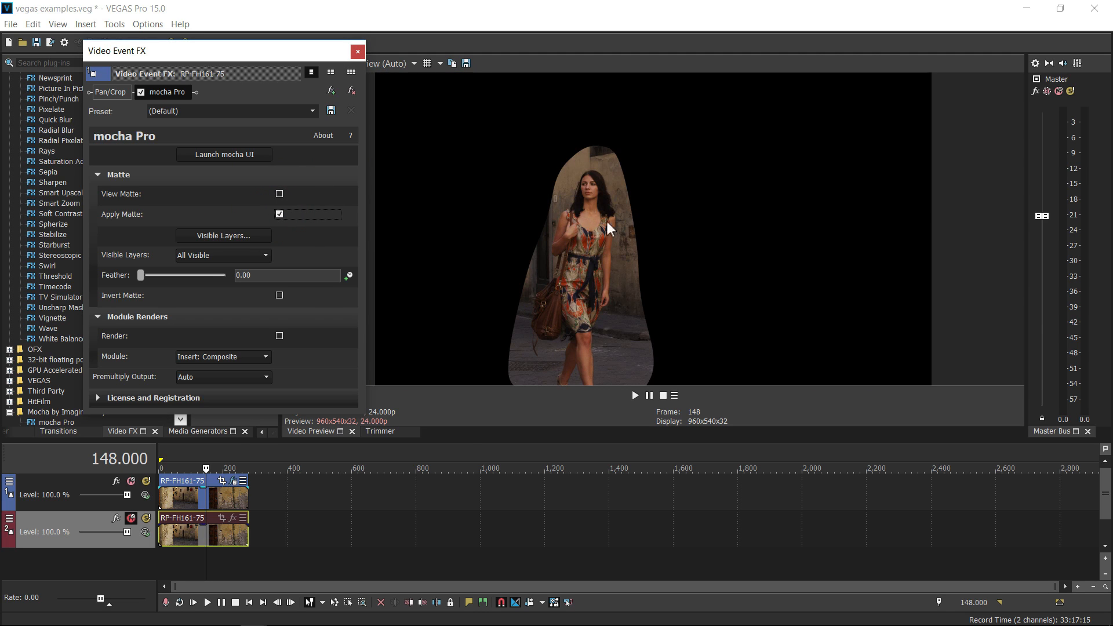
mouse_move(280, 220)
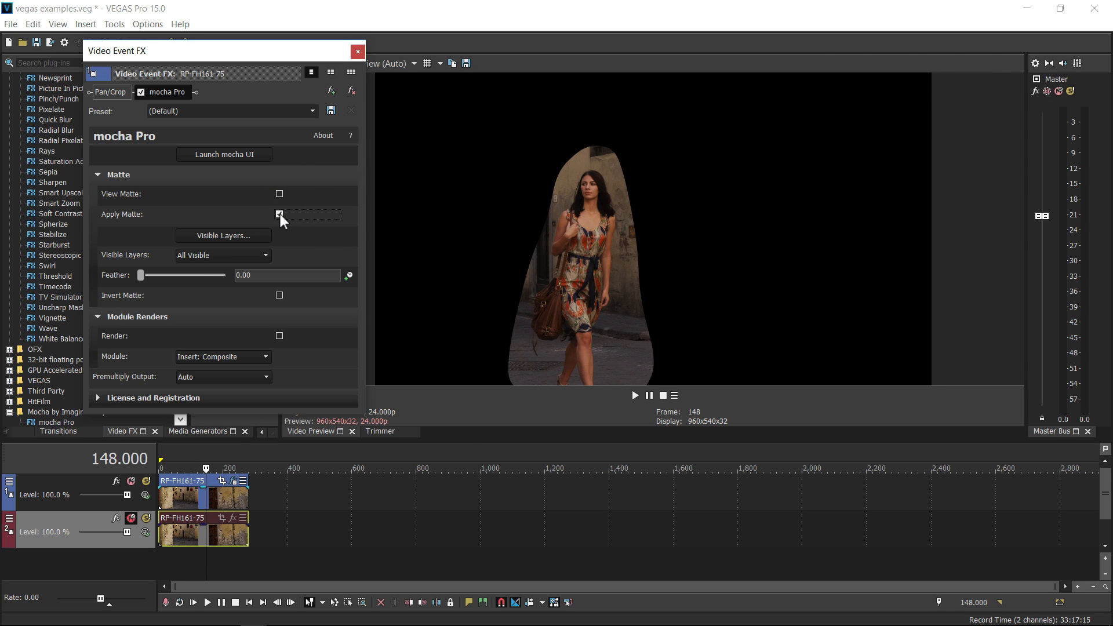
click(280, 214)
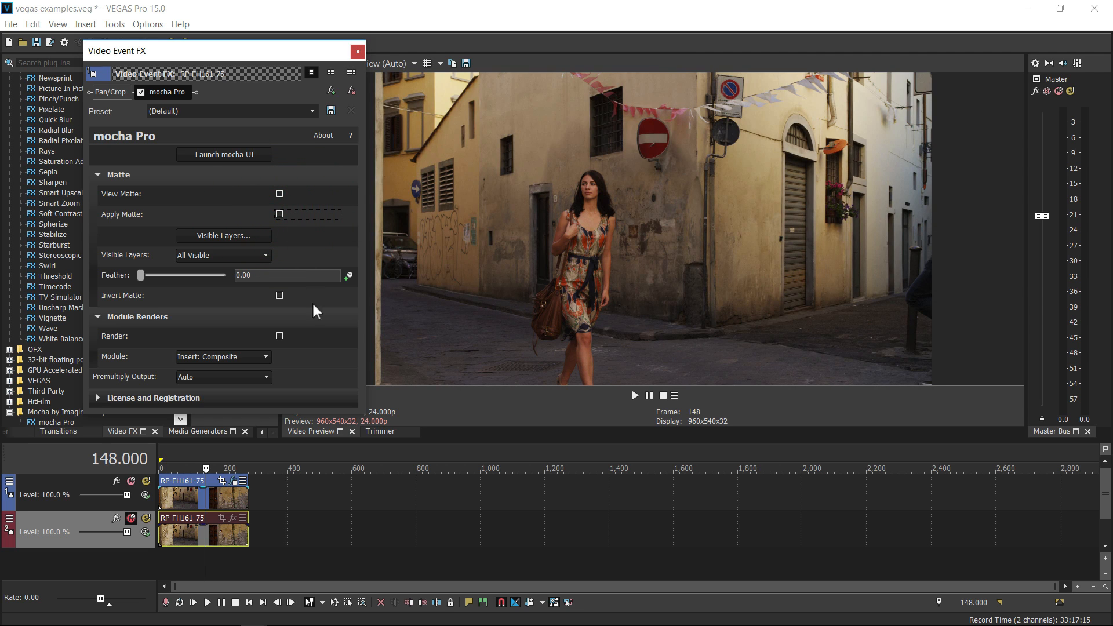
click(264, 356)
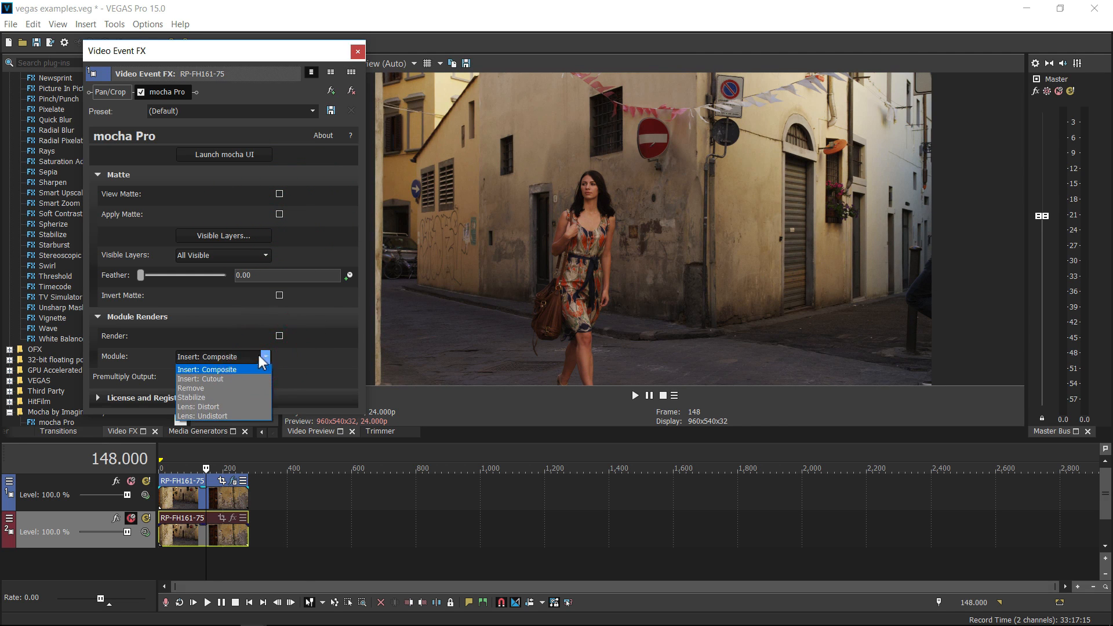
click(189, 388)
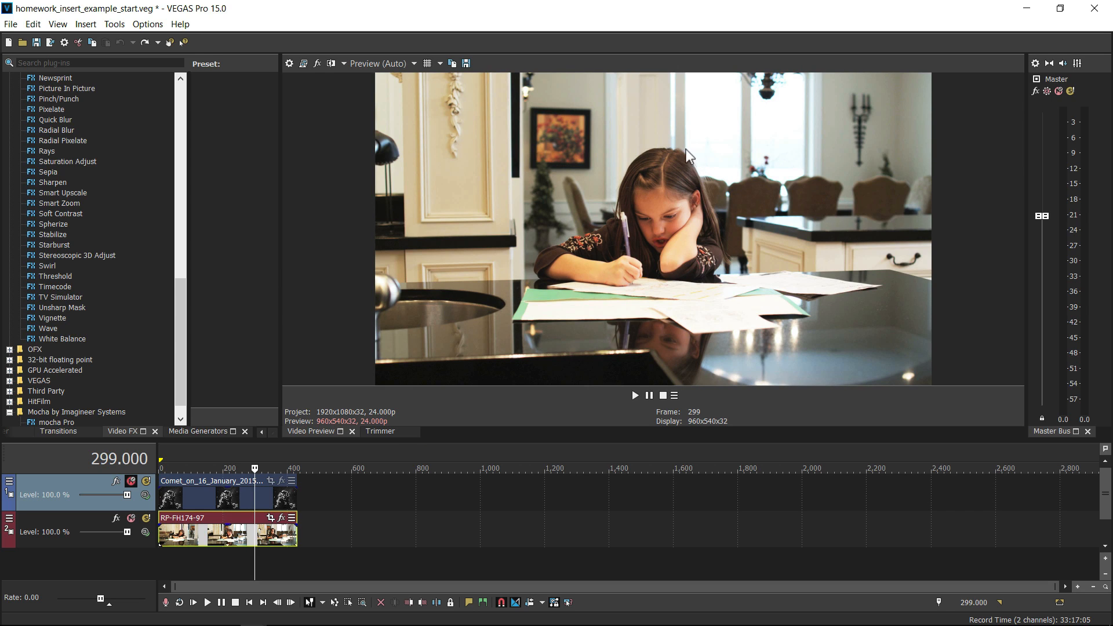
mouse_move(542, 144)
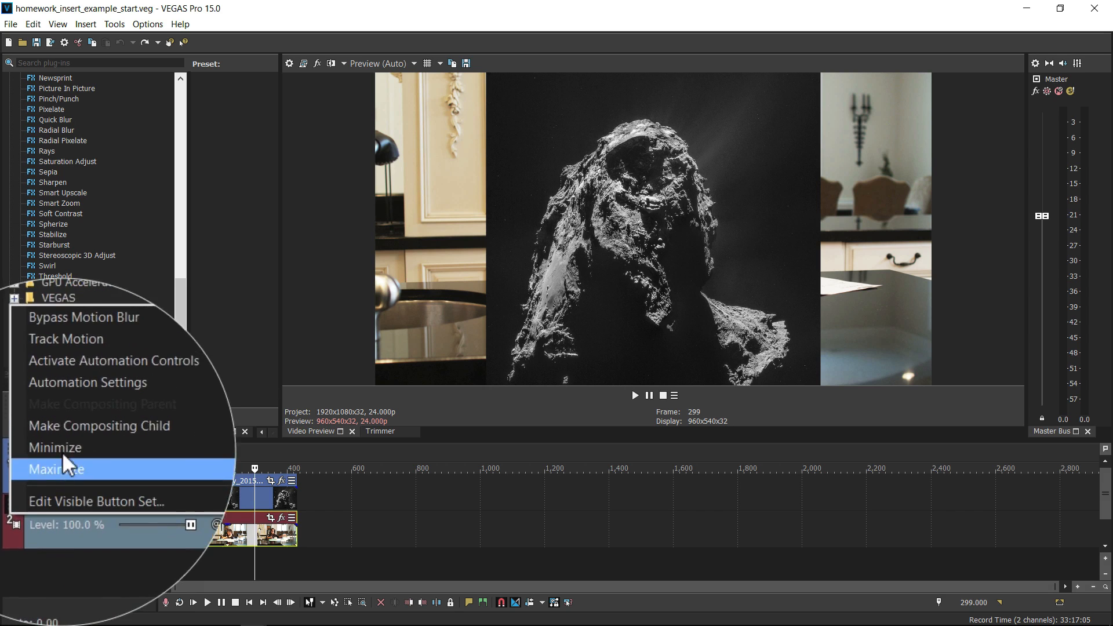
Step: Open Compositing Mode for the comet track to browse the Mocha plug-ins
click(54, 469)
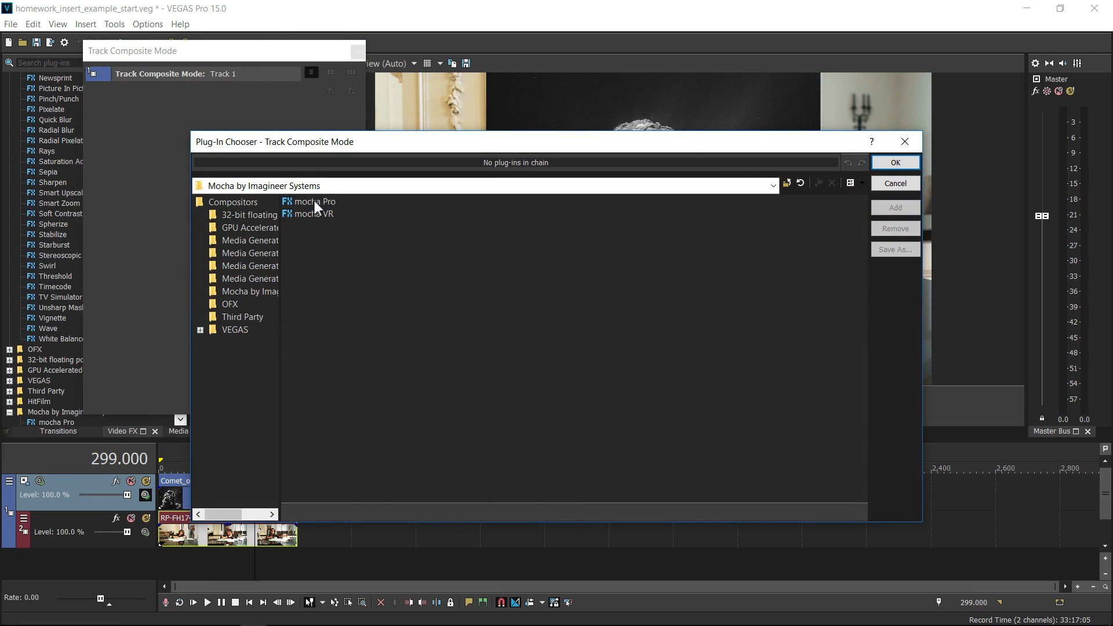
Step: Insert the comet layer into the PAINTING layer and render it as Insert: Cutout in VEGAS
click(894, 163)
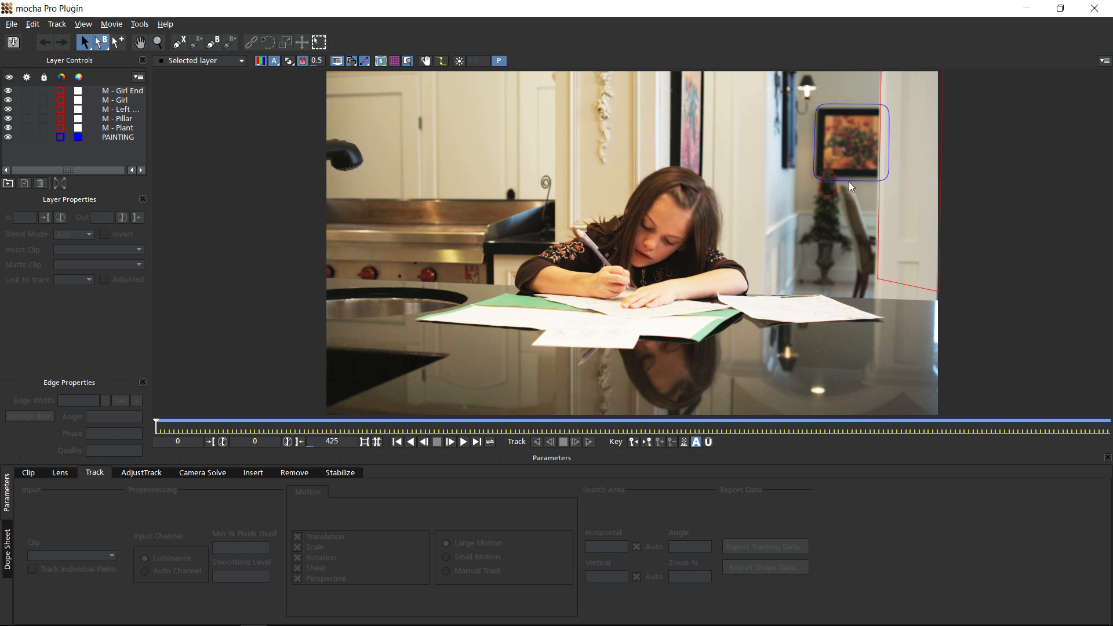
click(117, 137)
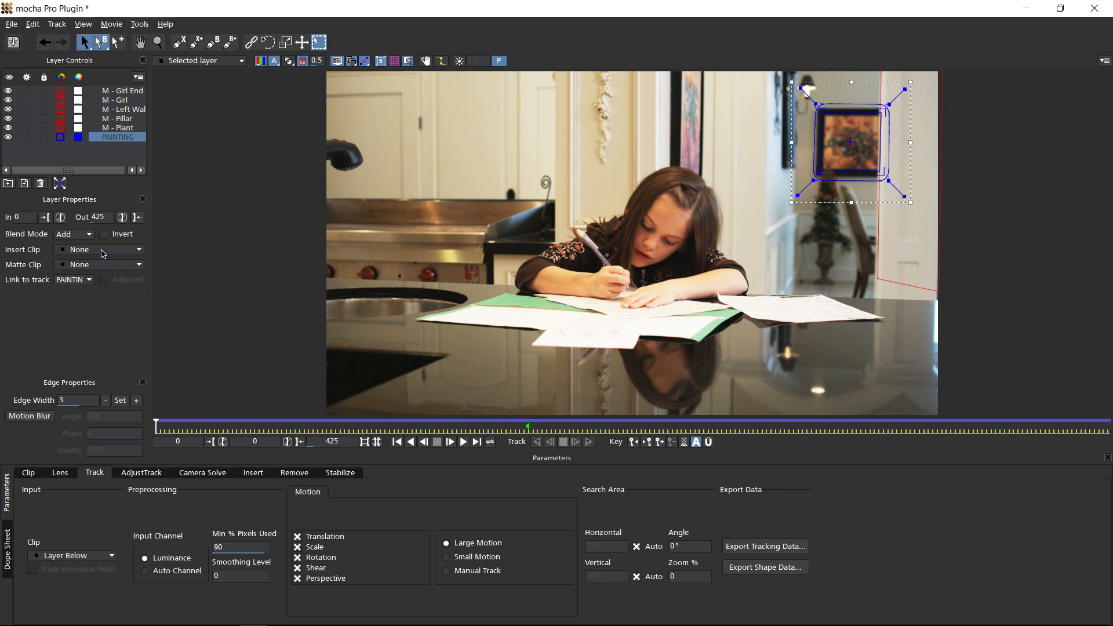
click(100, 249)
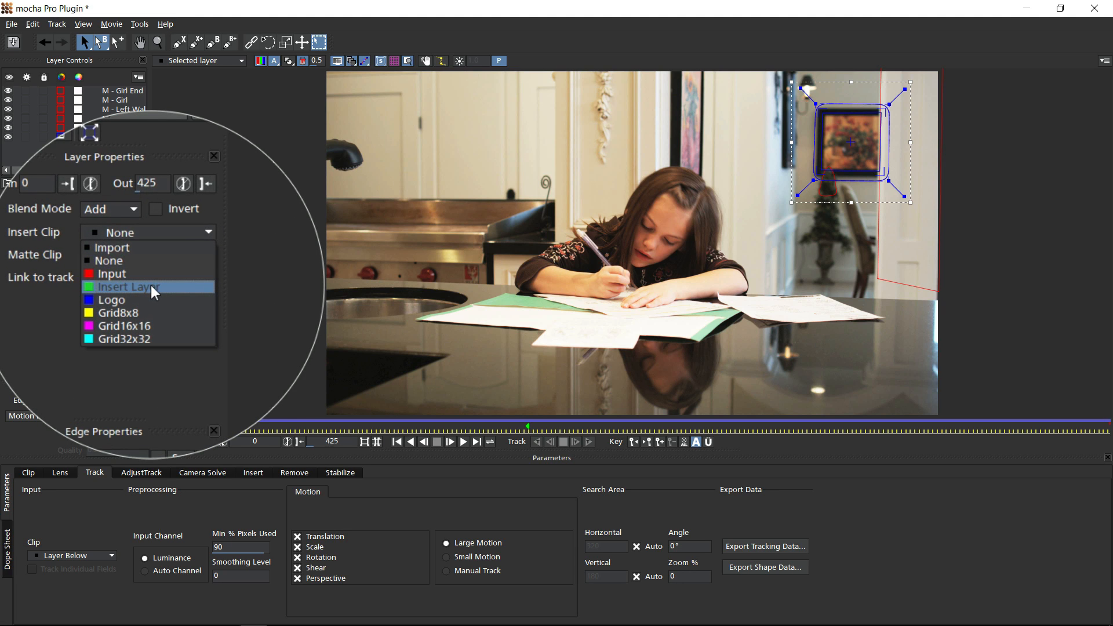
click(128, 287)
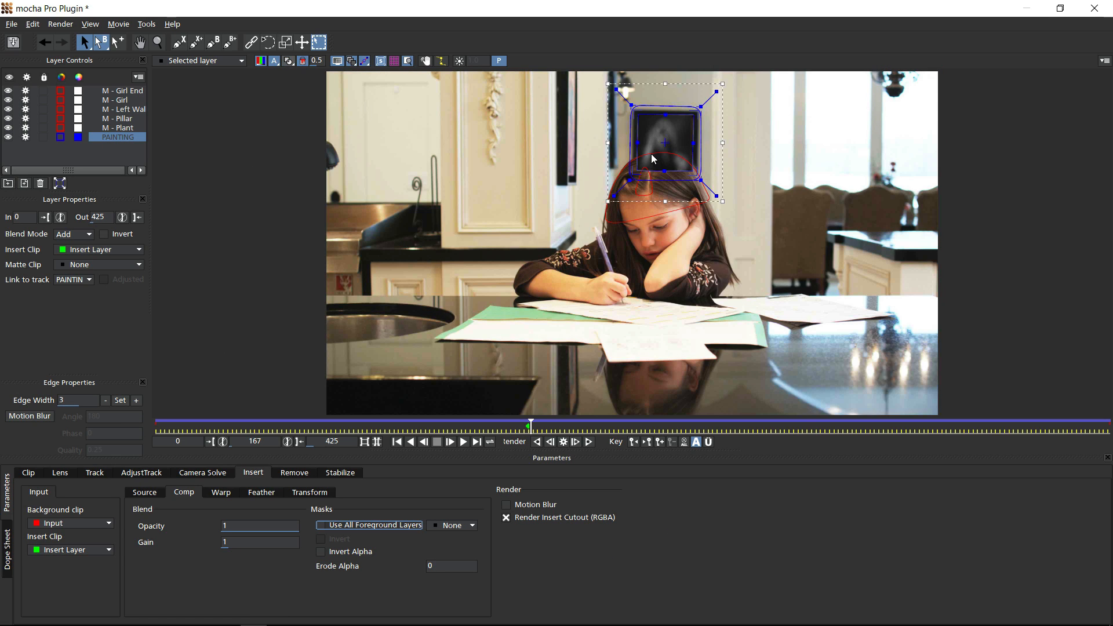
click(320, 526)
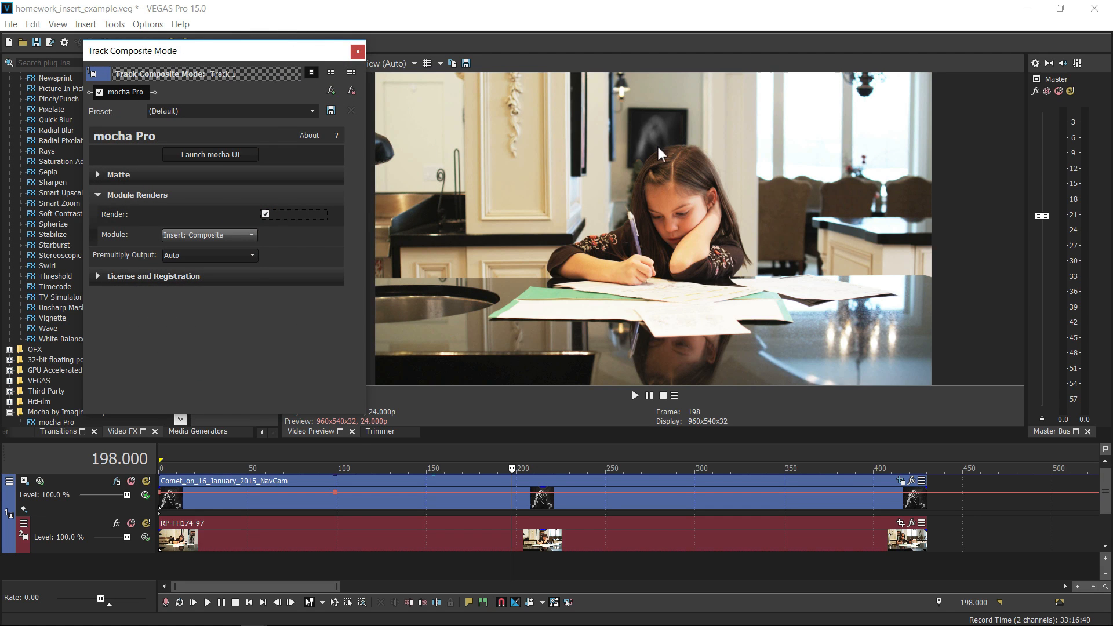
click(208, 236)
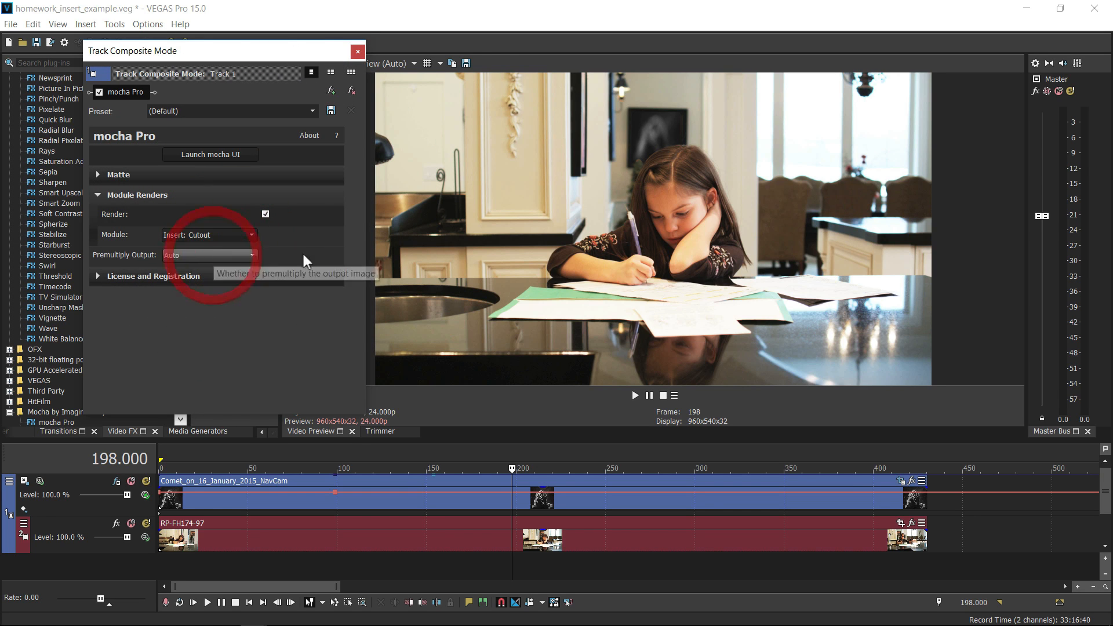
Step: Lower the track's Defocus blur radius so the comet blends into the kitchen shot
click(357, 51)
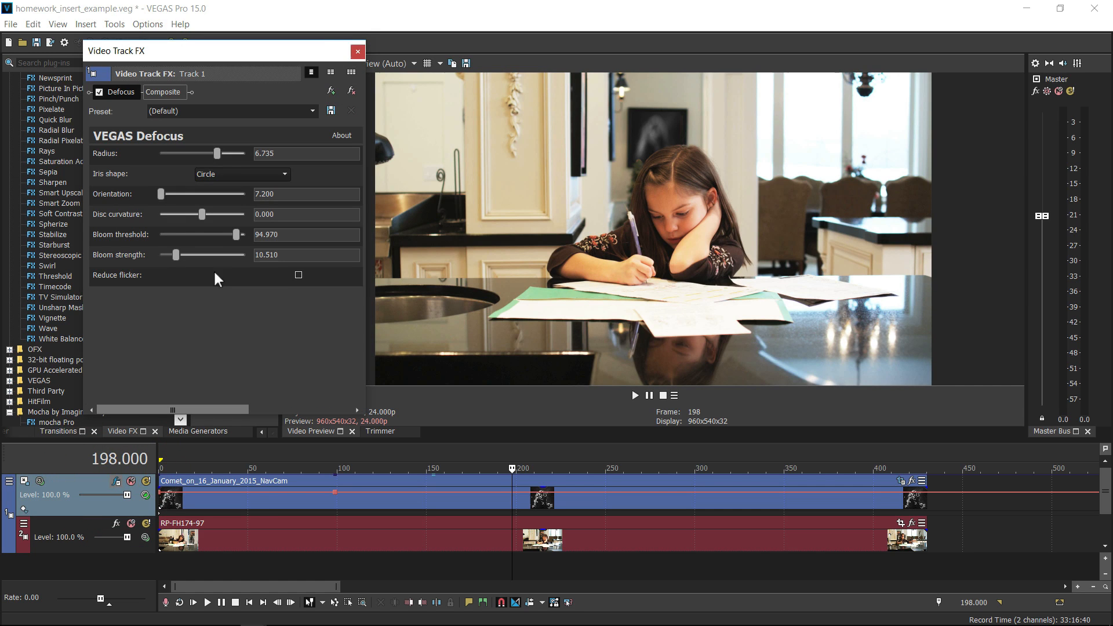
drag(217, 153, 201, 153)
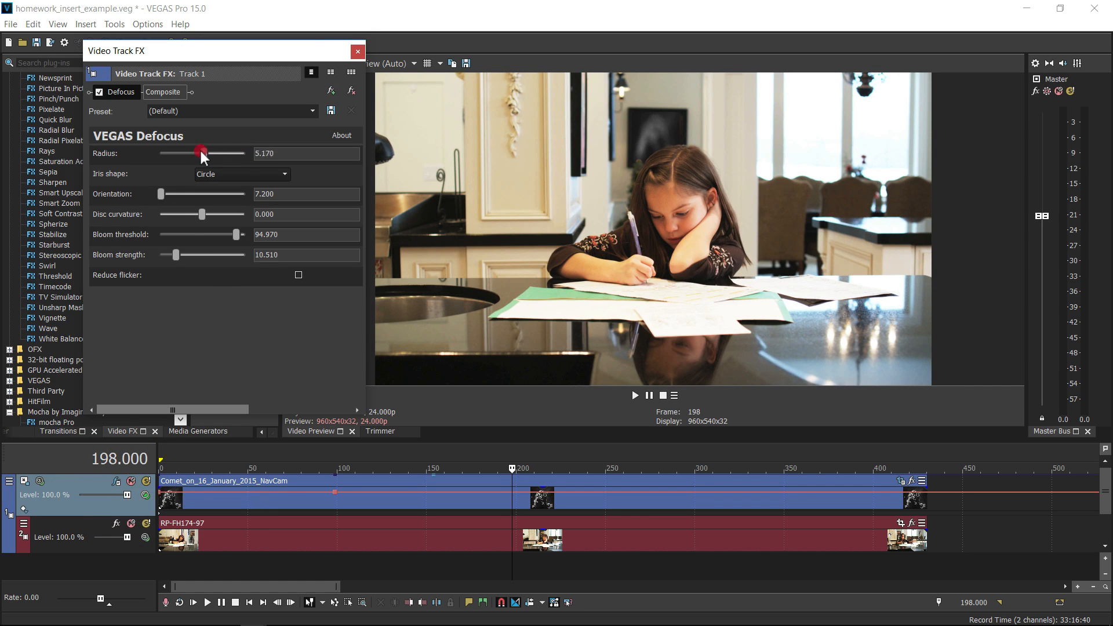
drag(204, 153, 226, 153)
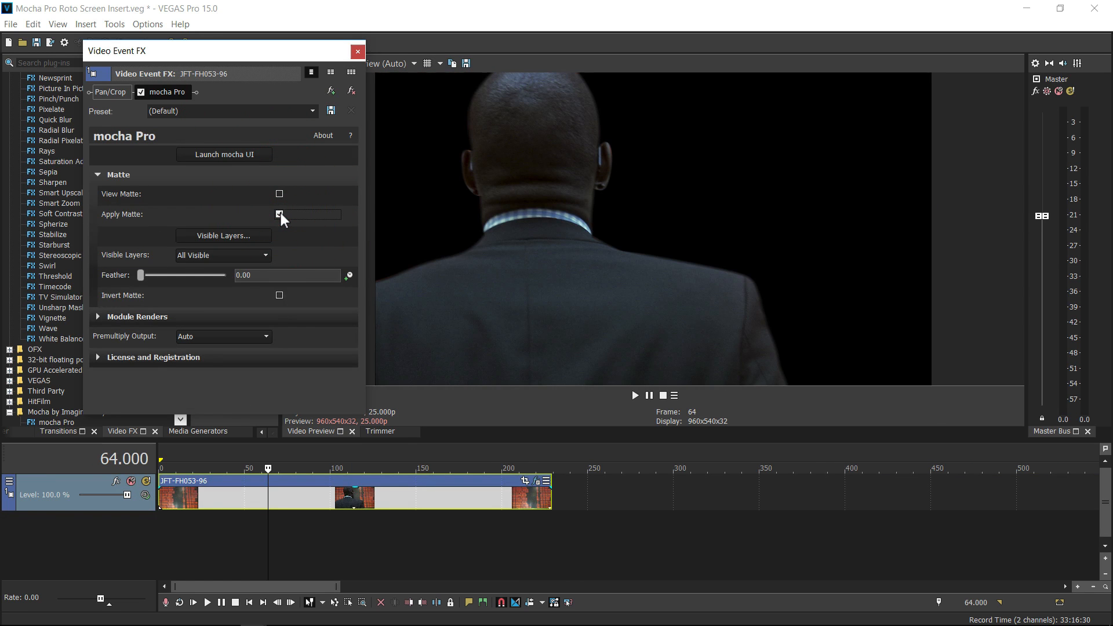
click(223, 154)
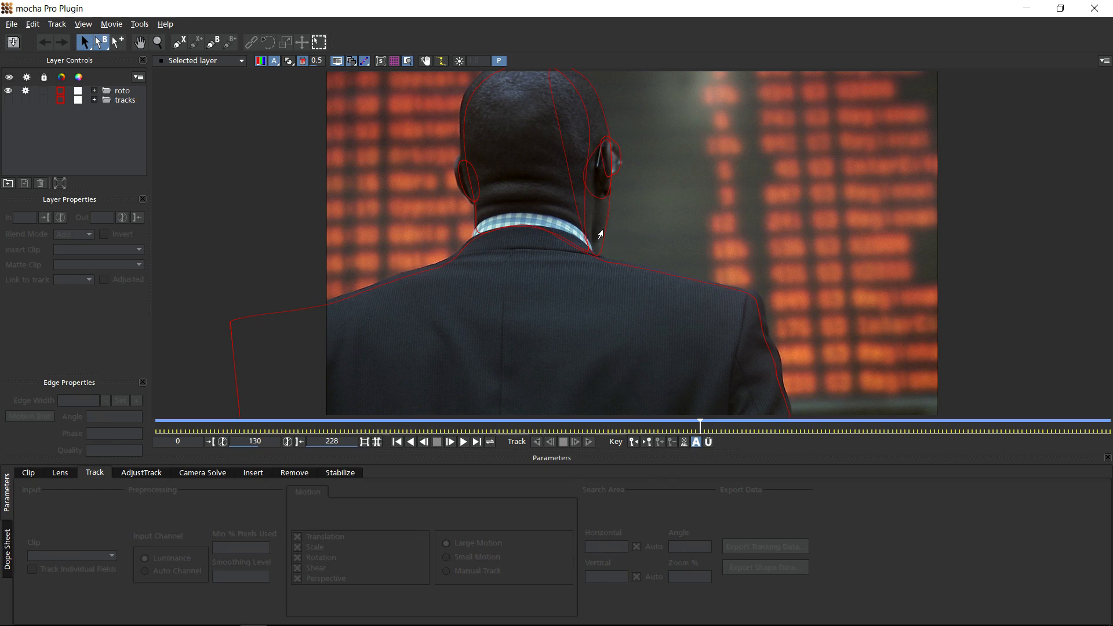